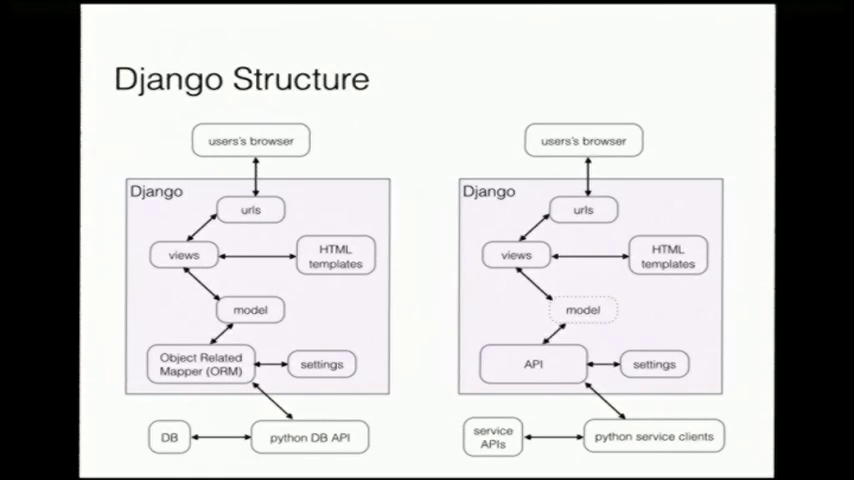
key(Right)
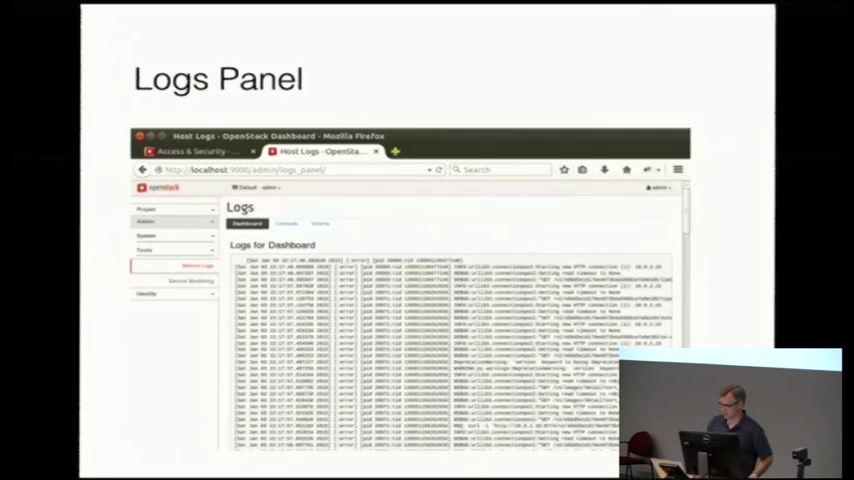
key(Right)
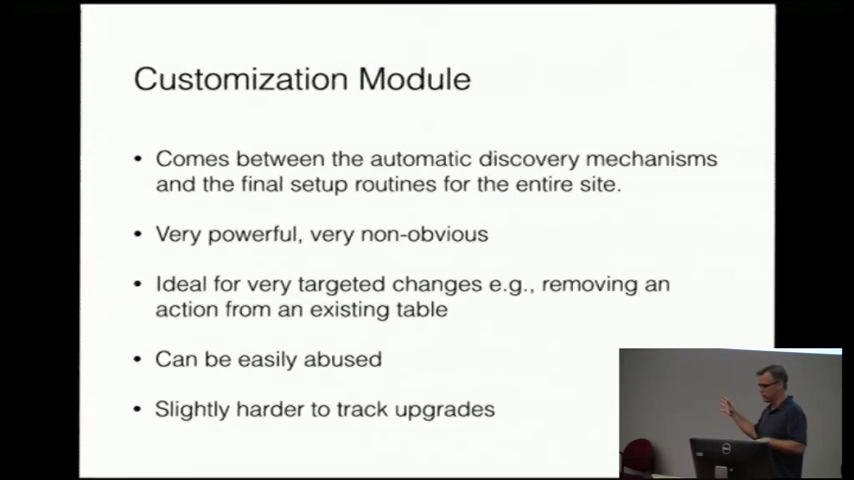